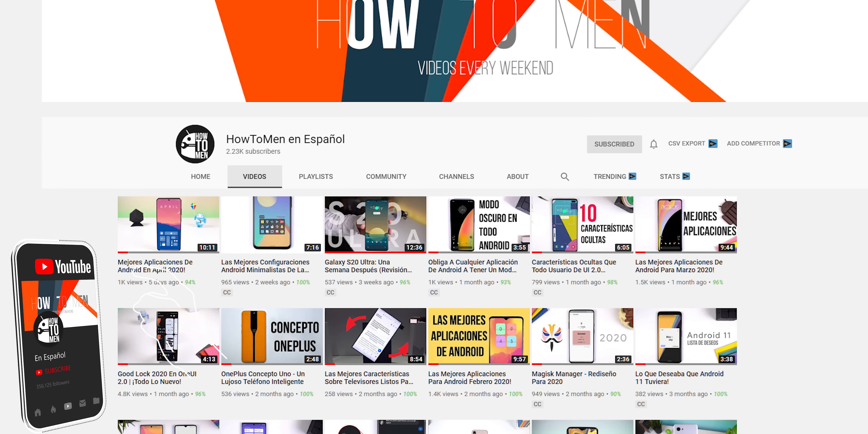
Back up the chosen apps with App installers as the only extra.
{"action": "scroll", "scroll_direction": "down", "scroll_amount": 3}
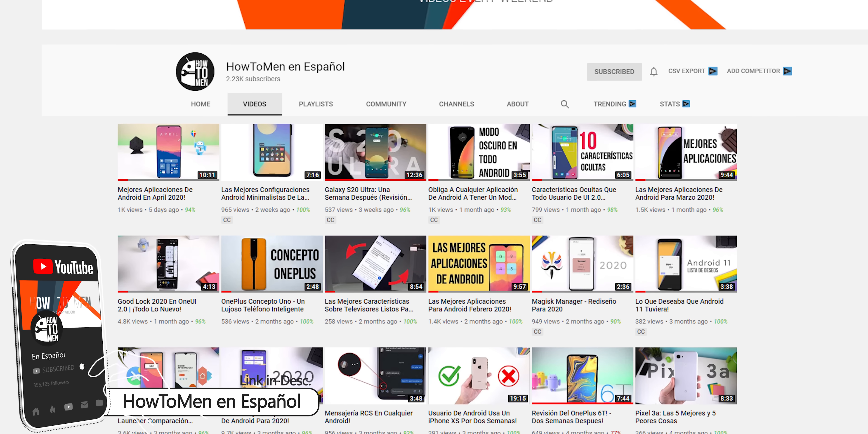
{"action": "scroll", "scroll_direction": "down", "scroll_amount": 3}
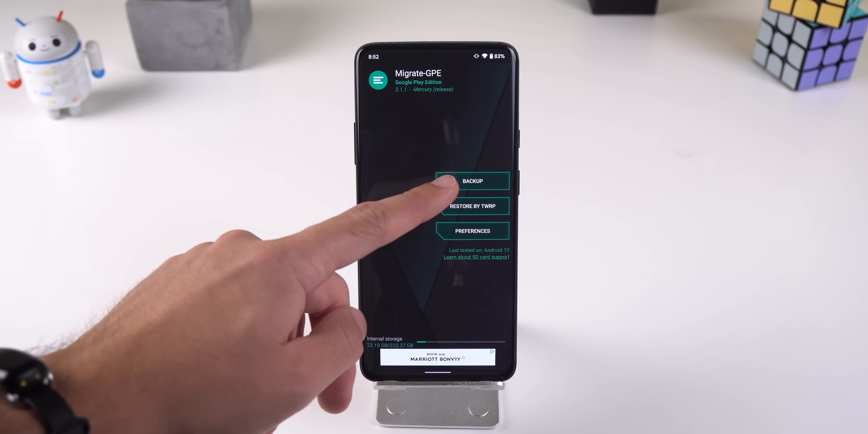
{"action": "left_click", "coordinate": [472, 181]}
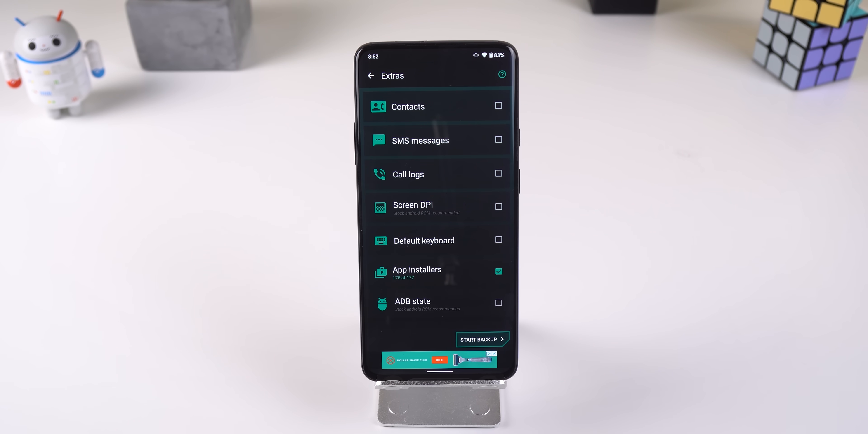
{"action": "left_click", "coordinate": [478, 338]}
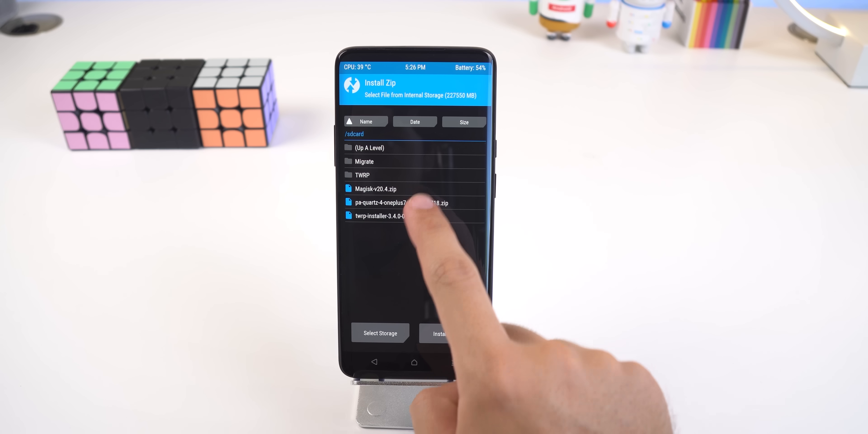
Flash the ROM zip then Magisk-v20.4.zip and reboot to system.
{"action": "left_click", "coordinate": [398, 202]}
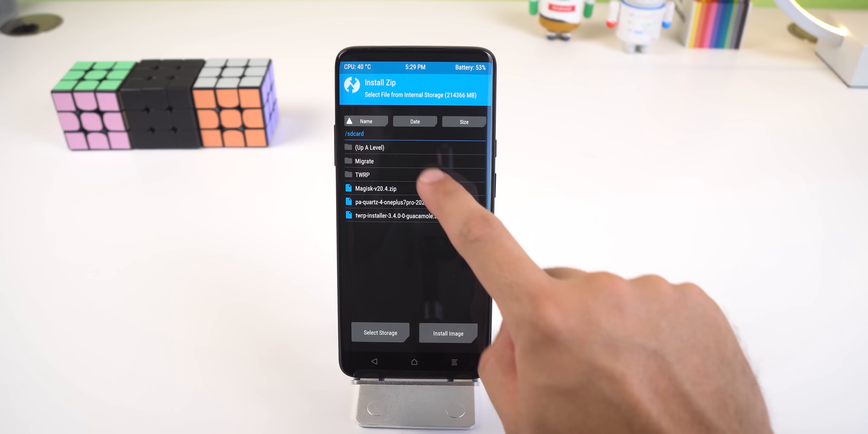
{"action": "left_click", "coordinate": [363, 161]}
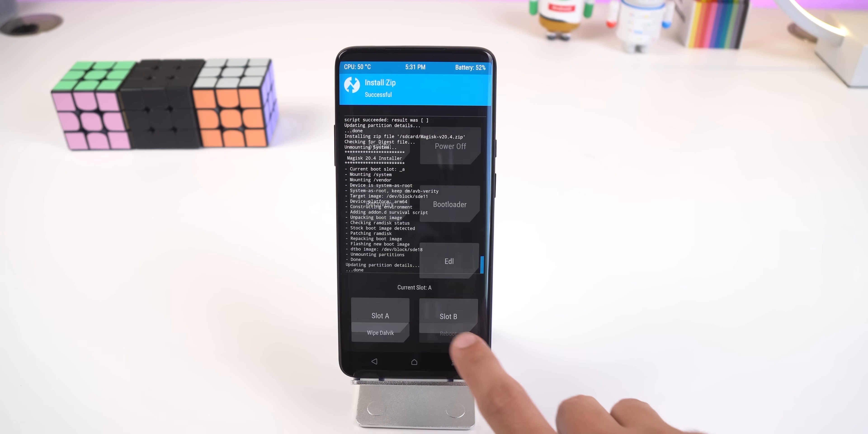
{"action": "left_click", "coordinate": [449, 333]}
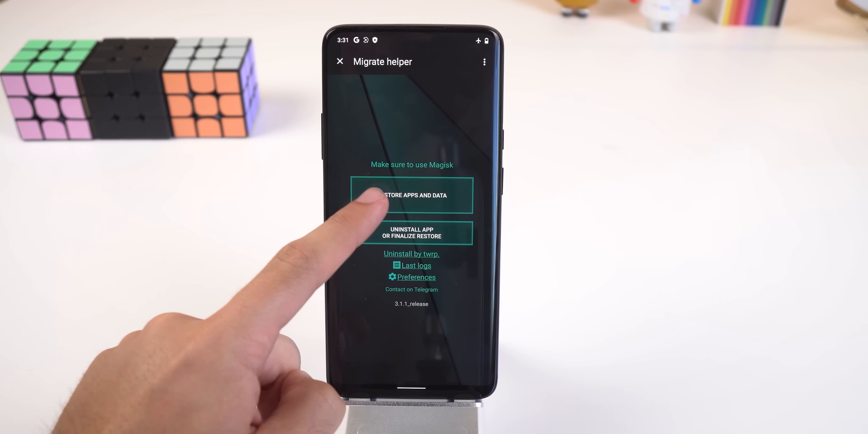
Restore the backed-up apps and data, accepting that apps will close.
{"action": "left_click", "coordinate": [412, 195]}
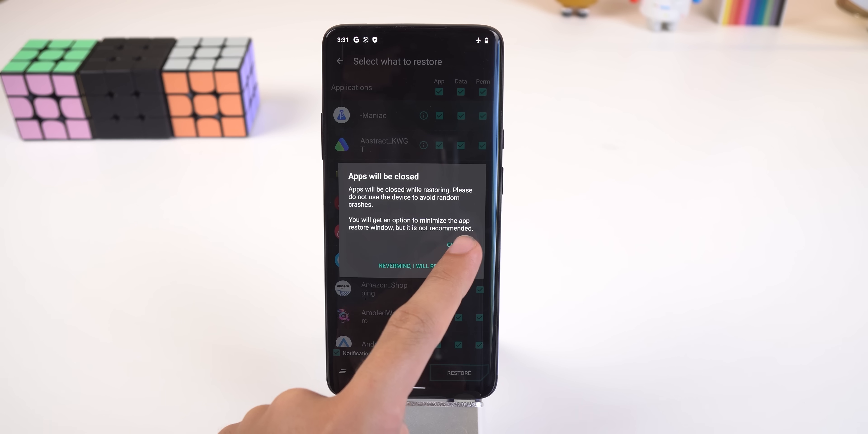
{"action": "left_click", "coordinate": [454, 245]}
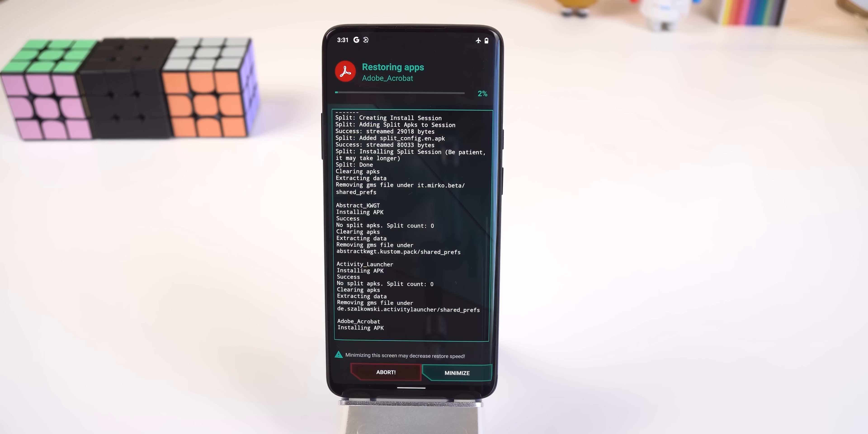